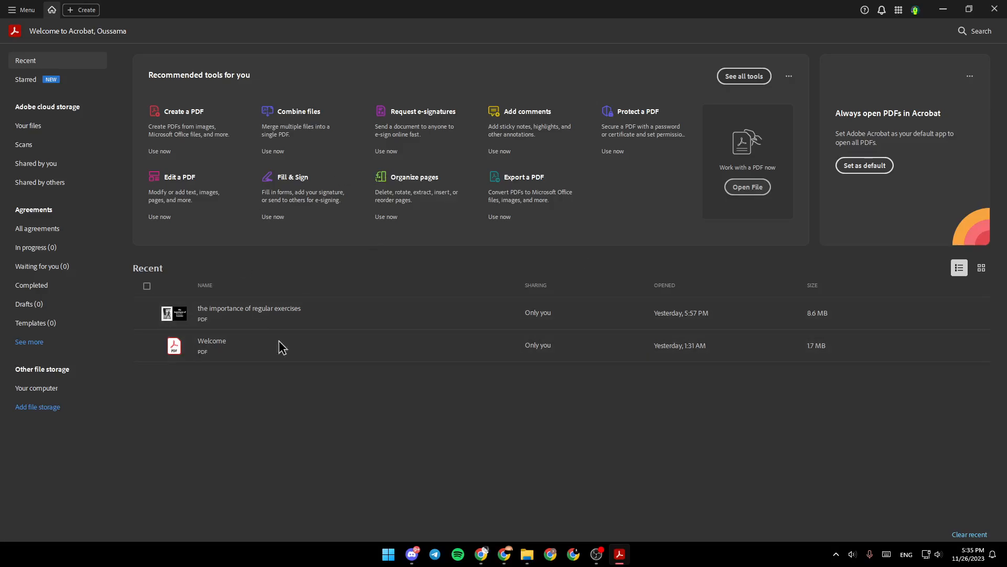
pyautogui.moveTo(606, 197)
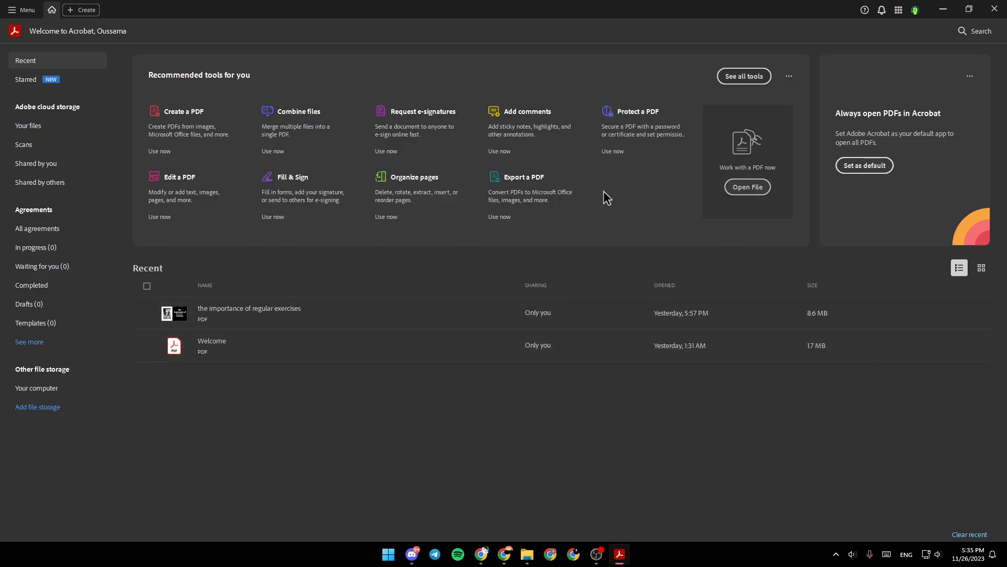
pyautogui.moveTo(118, 452)
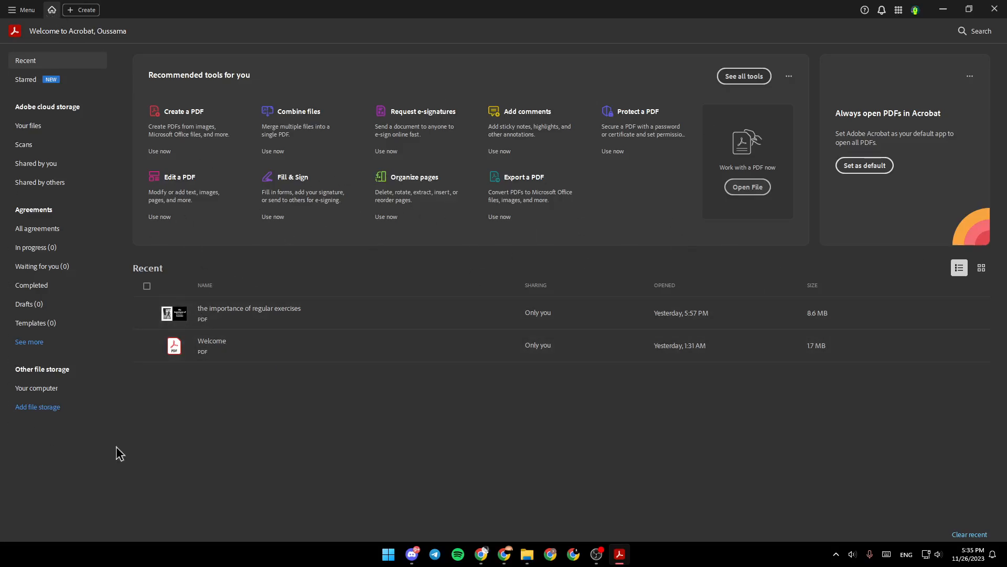
pyautogui.moveTo(180, 192)
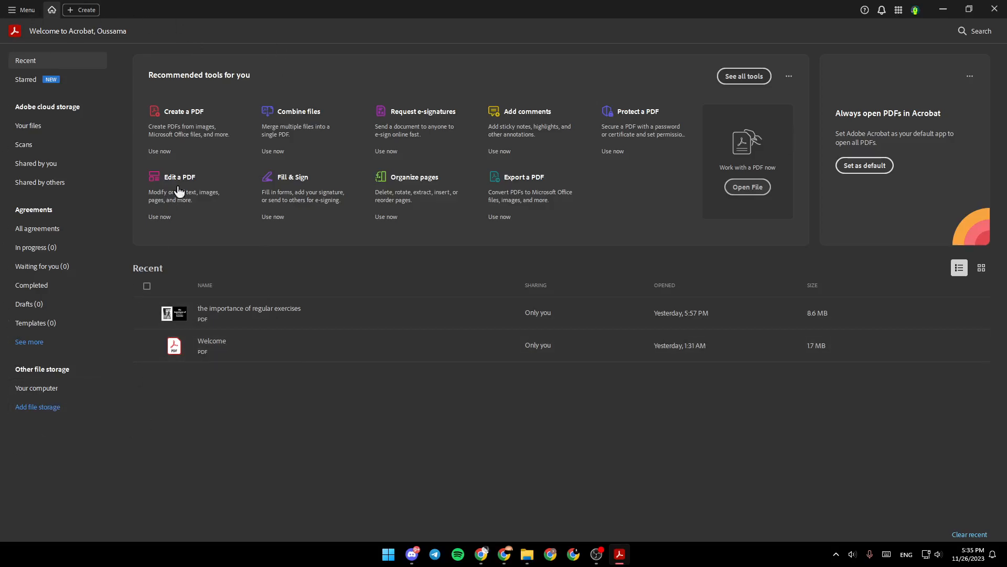
pyautogui.moveTo(43, 75)
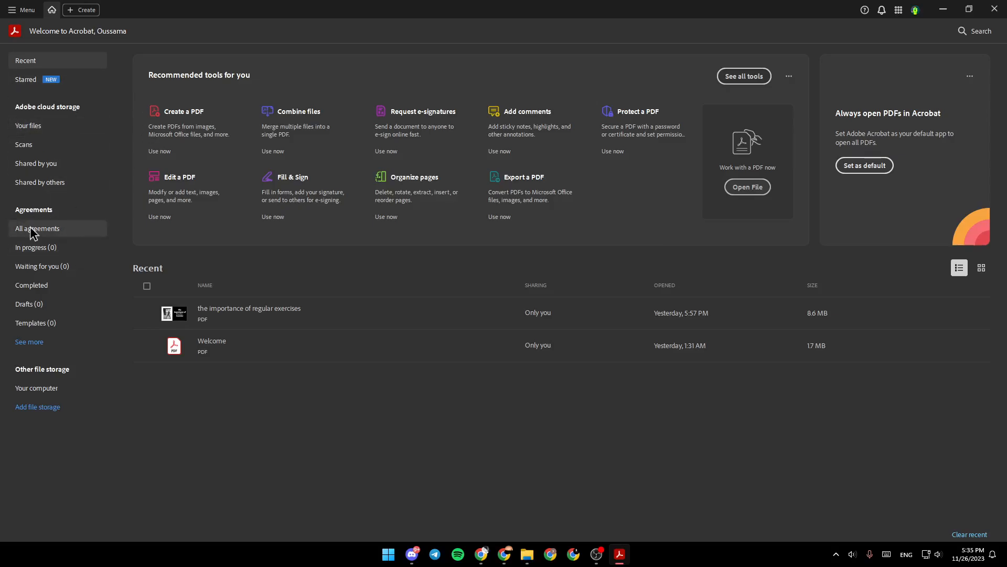
pyautogui.moveTo(26, 372)
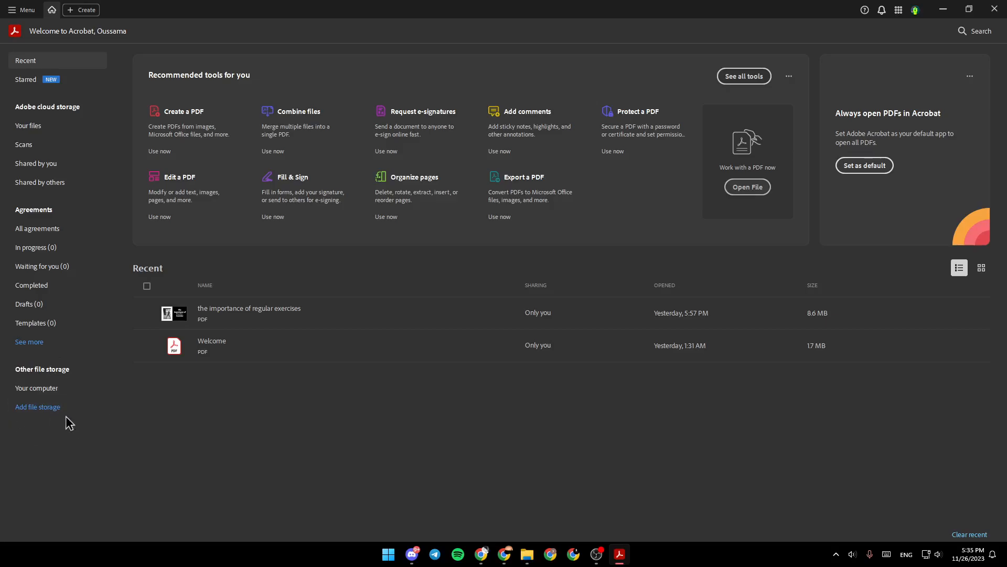
pyautogui.moveTo(452, 196)
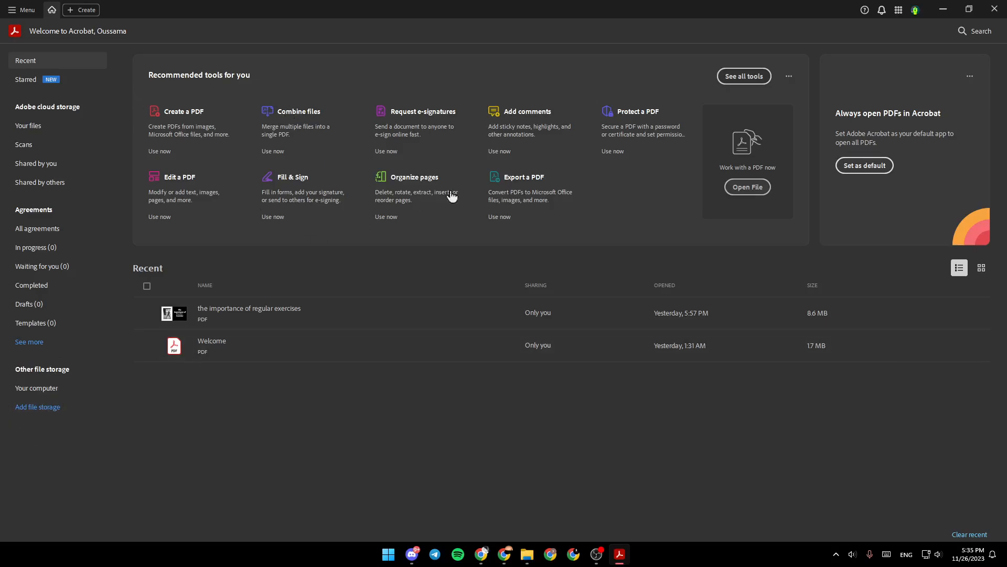
pyautogui.moveTo(416, 230)
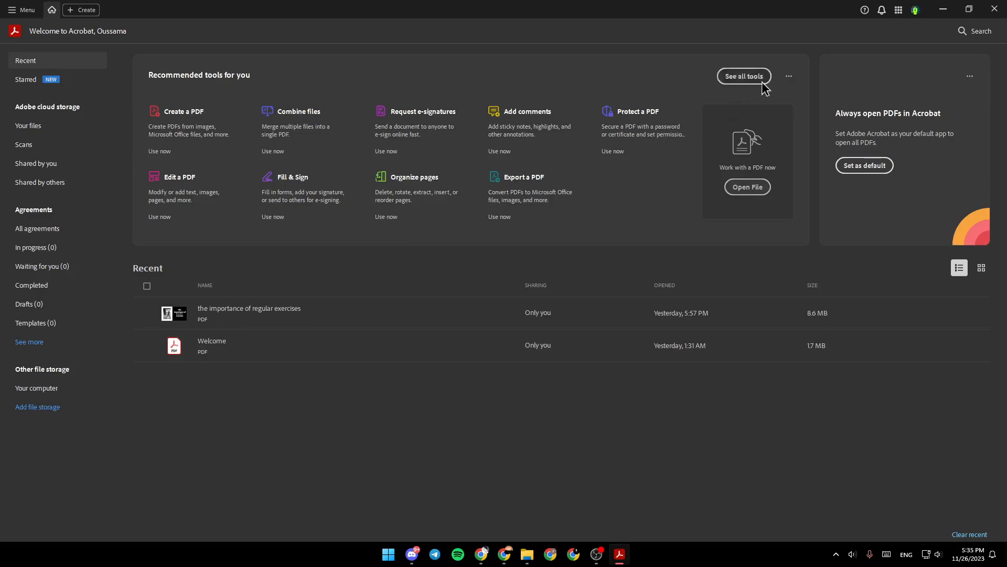
# Browse the full All tools catalogue, then return to the Acrobat home screen.
pyautogui.click(743, 76)
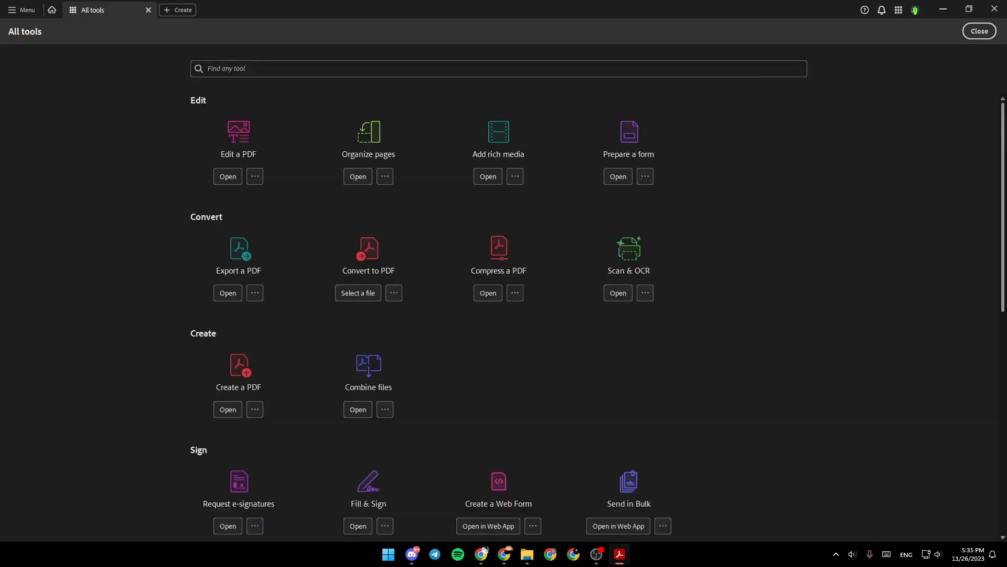
pyautogui.scroll(-3)
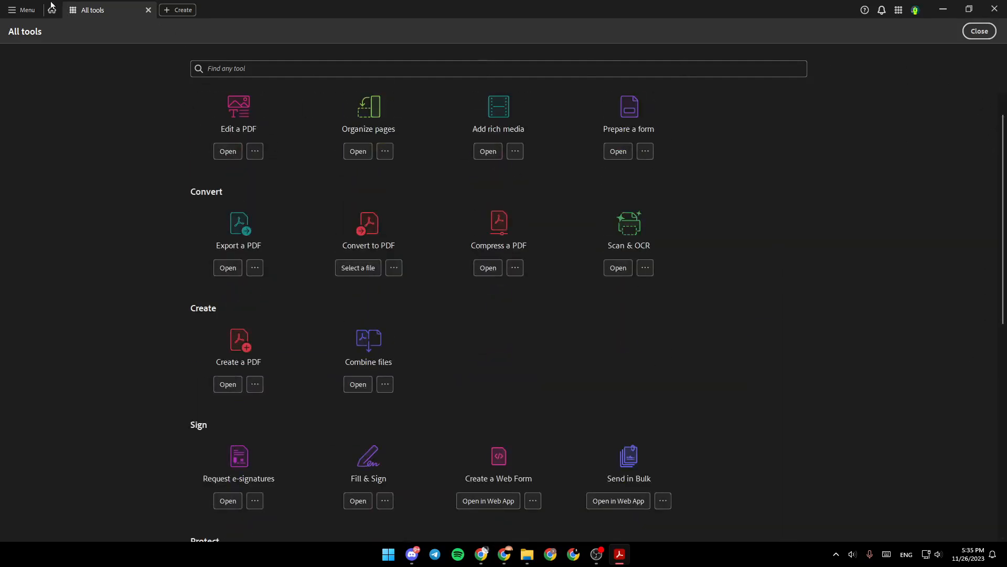
pyautogui.click(52, 10)
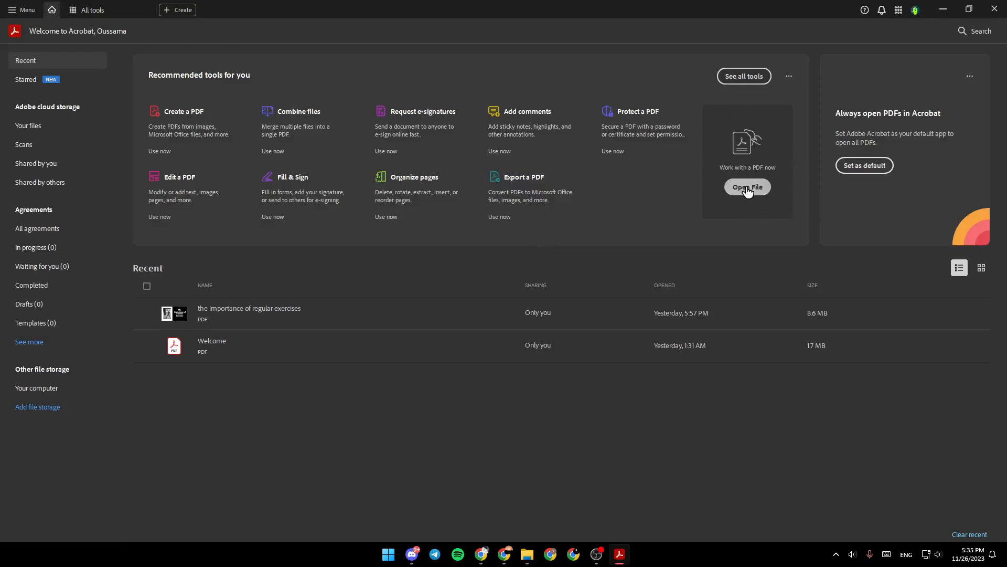
# Browse the Downloads folder in the Open File dialog, then cancel it.
pyautogui.click(747, 187)
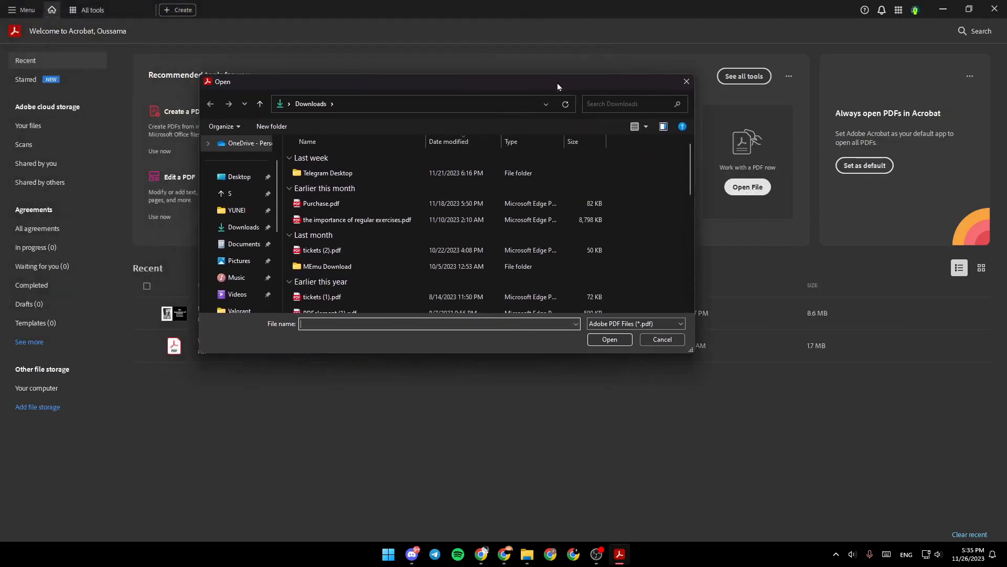
pyautogui.scroll(-3)
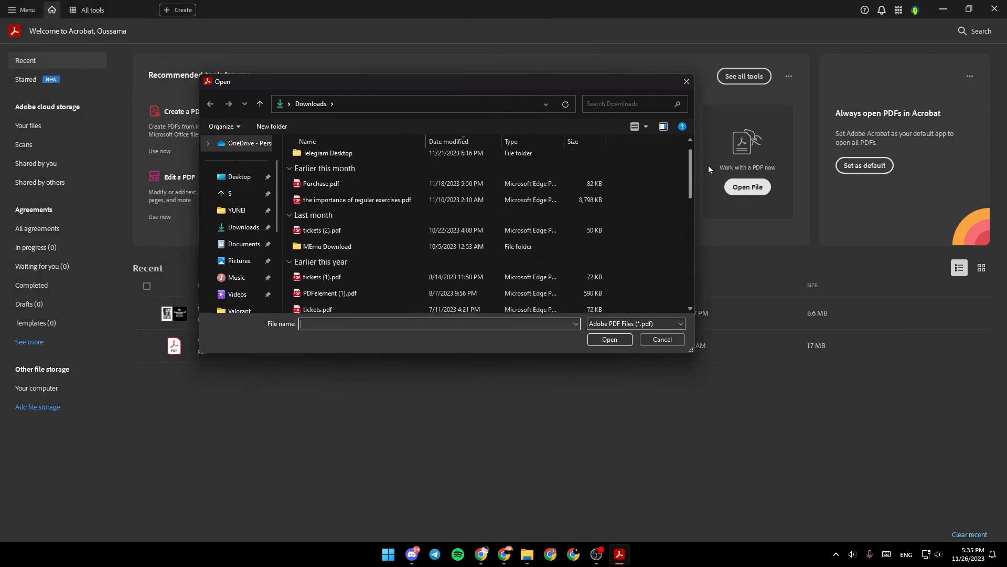
pyautogui.click(661, 339)
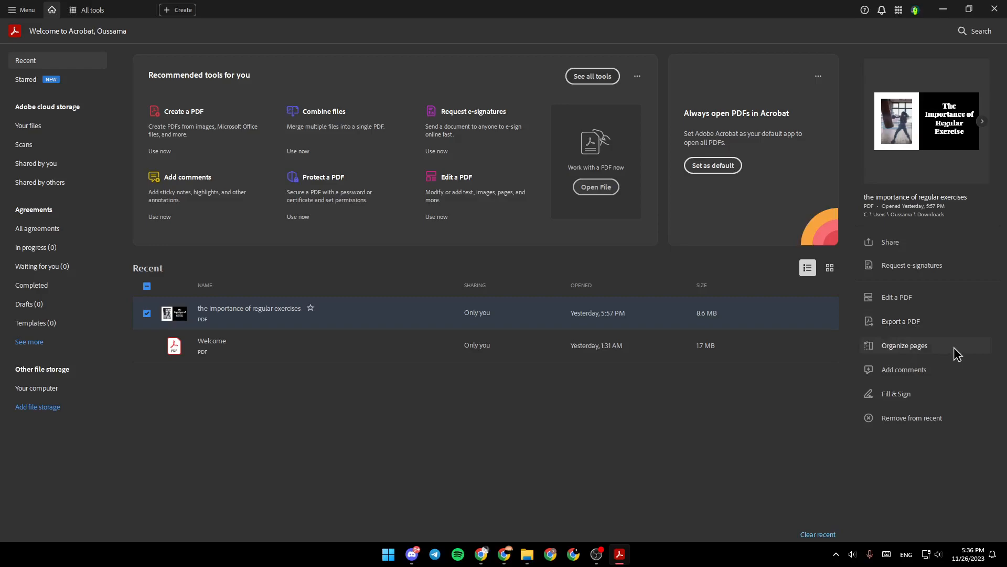
pyautogui.moveTo(906, 393)
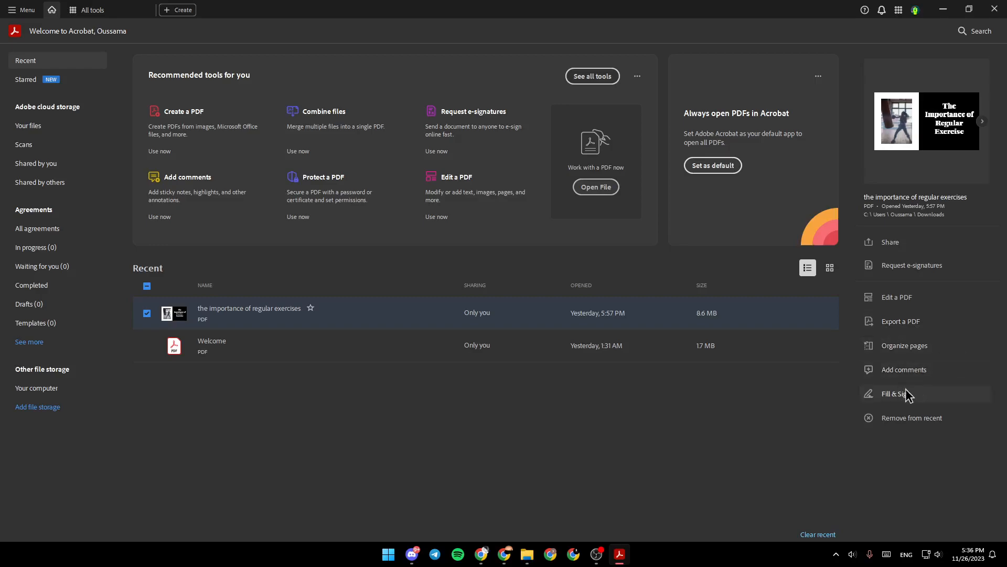
pyautogui.moveTo(957, 190)
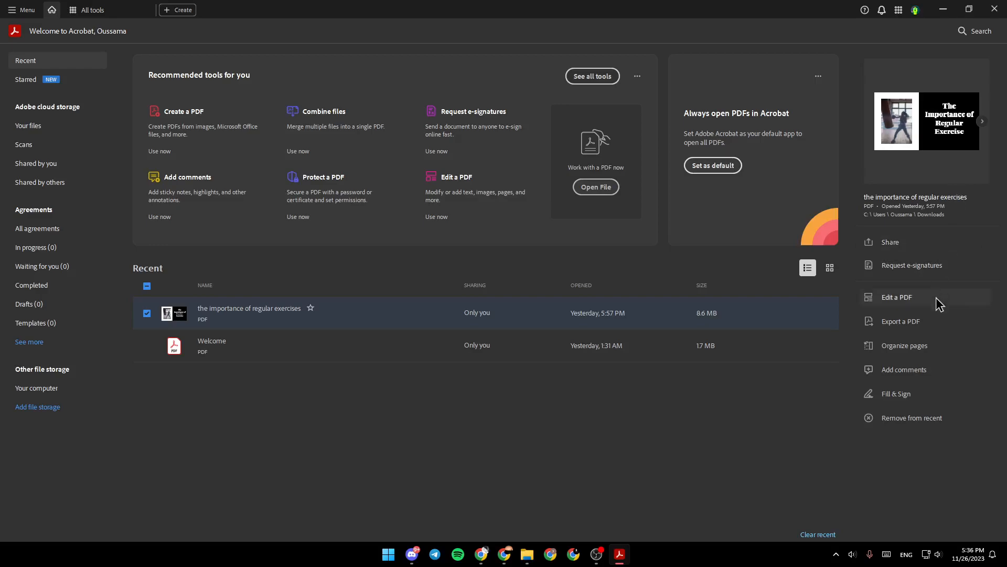
# Open the exercise PDF from Recent in Edit mode and dismiss the Design tools pop-up.
pyautogui.doubleClick(249, 312)
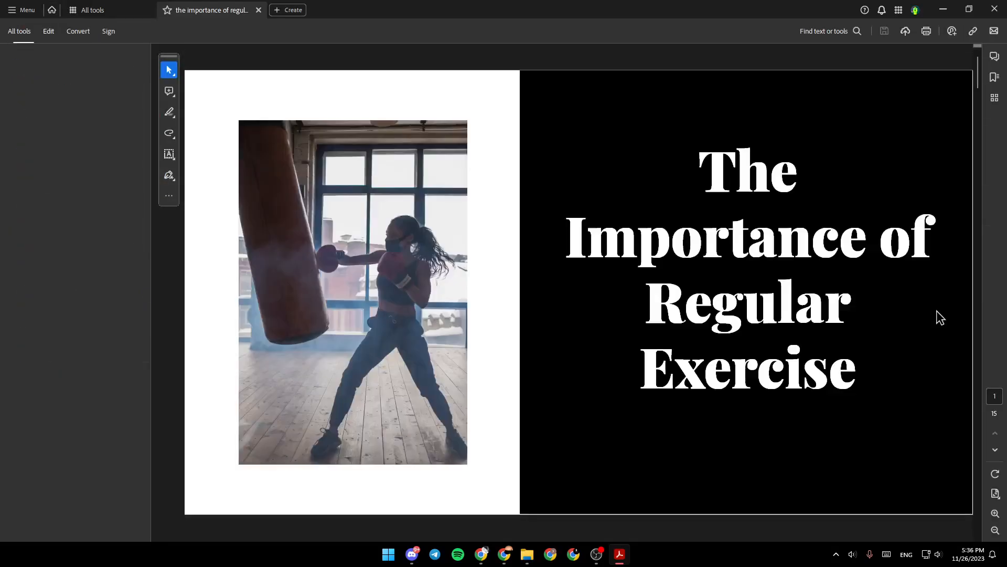
pyautogui.click(48, 30)
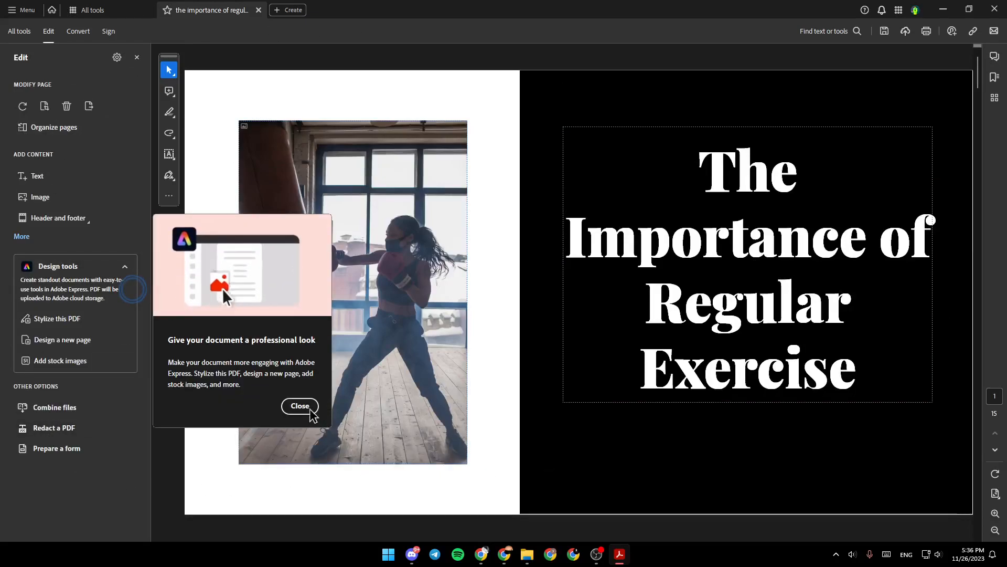
pyautogui.click(299, 405)
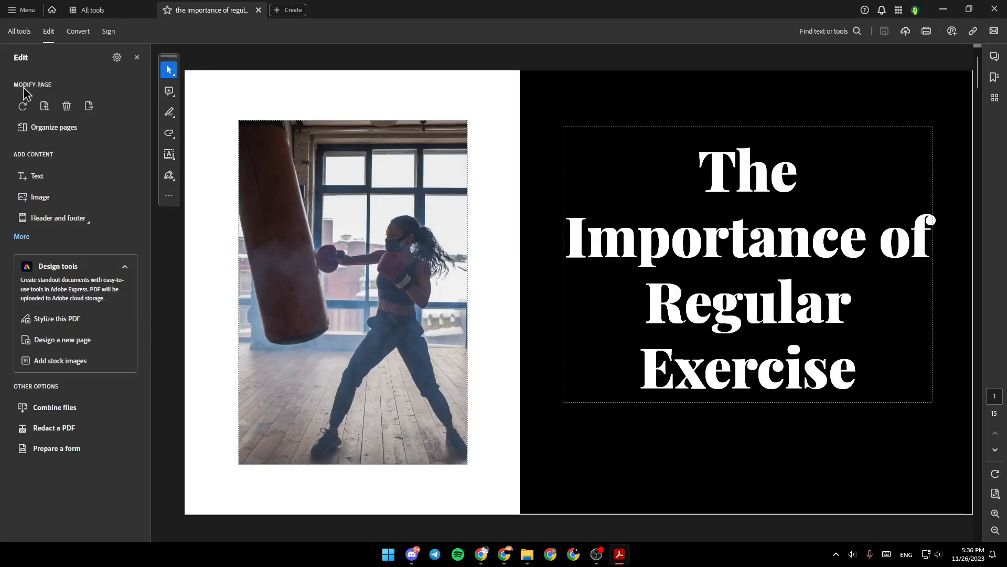
pyautogui.moveTo(31, 164)
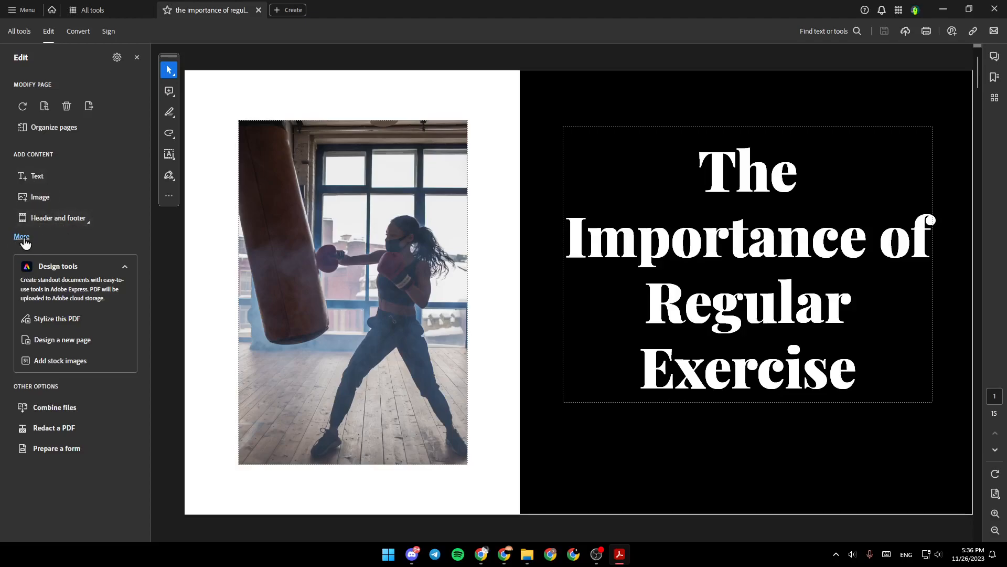
# Expand More under Add Content and choose Image.
pyautogui.click(21, 236)
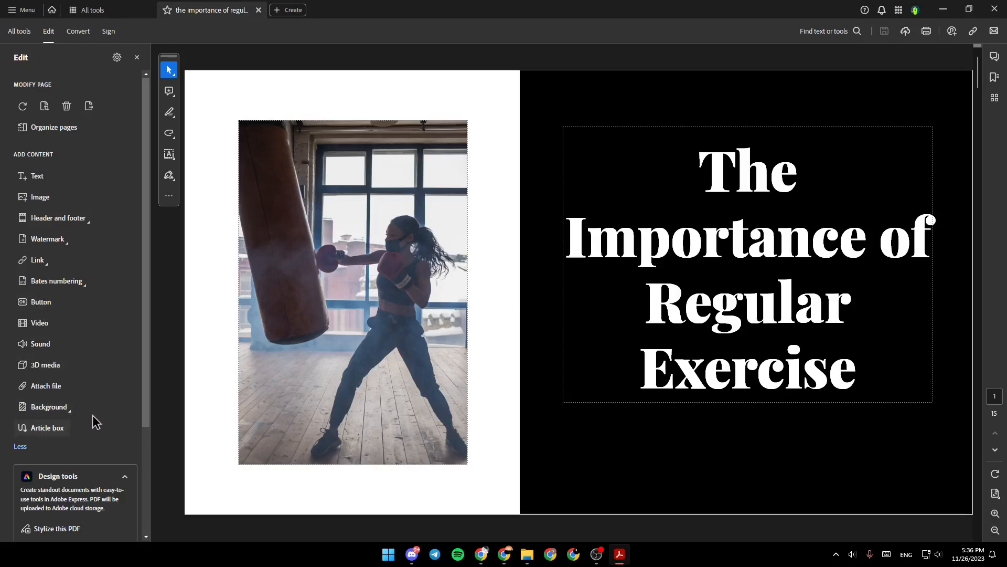
pyautogui.moveTo(40, 196)
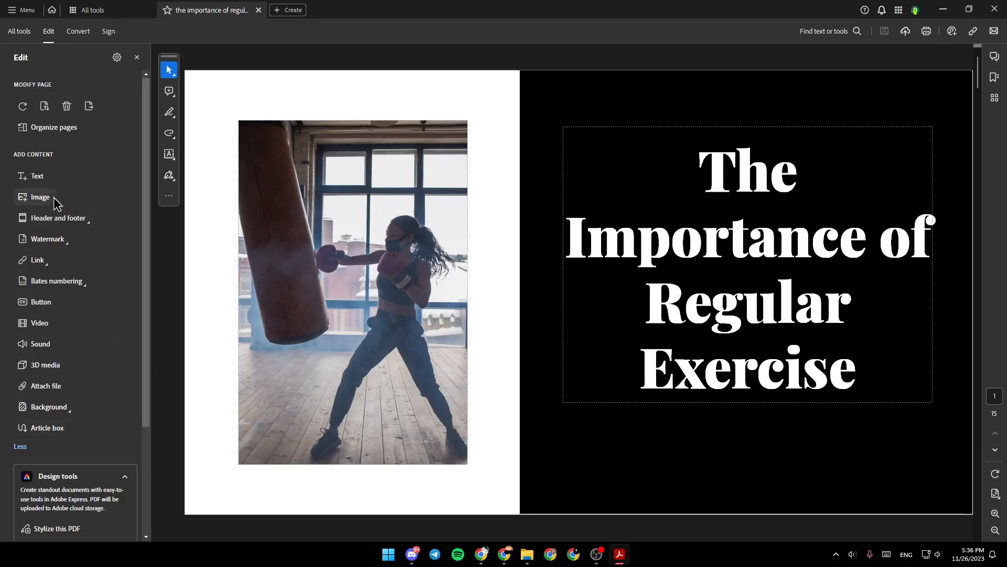
pyautogui.click(40, 197)
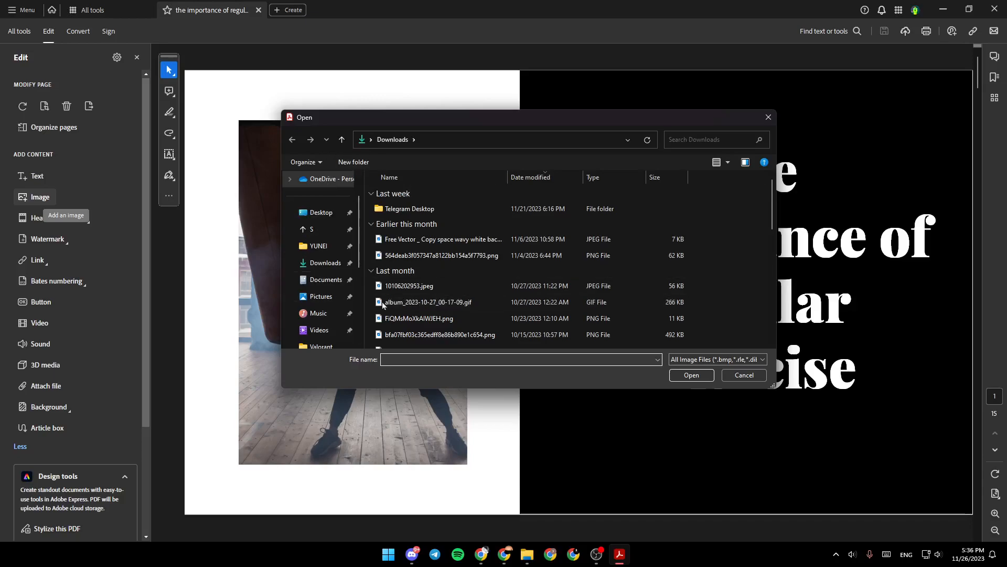
# Open download.jpg from Pictures > Saved Pictures as the image to insert.
pyautogui.click(408, 286)
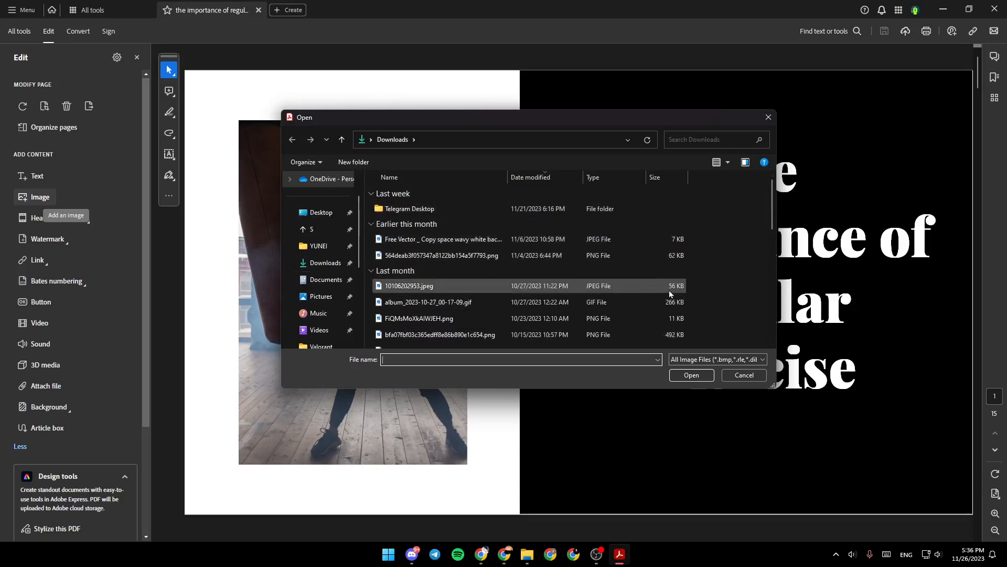
pyautogui.click(320, 229)
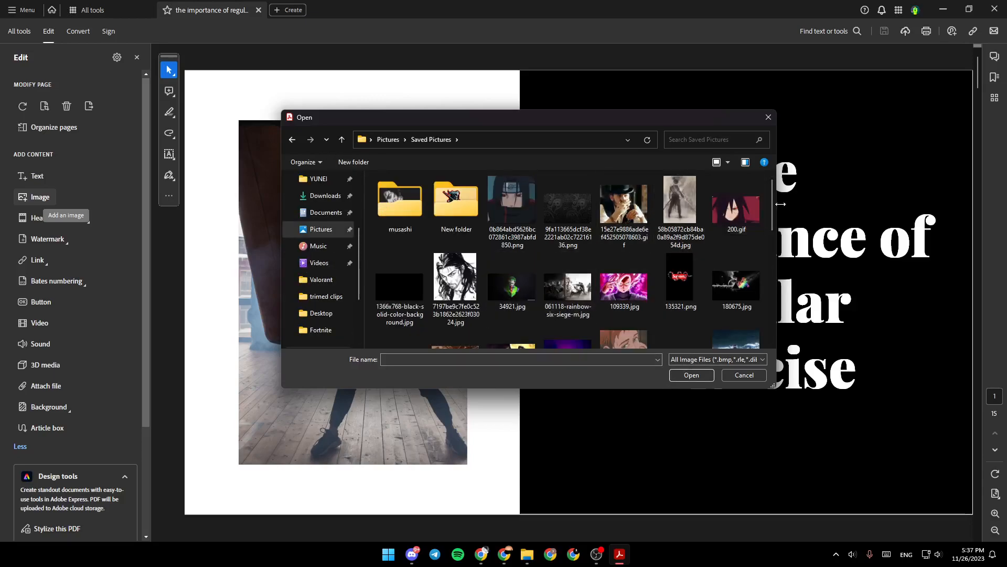
pyautogui.scroll(-3)
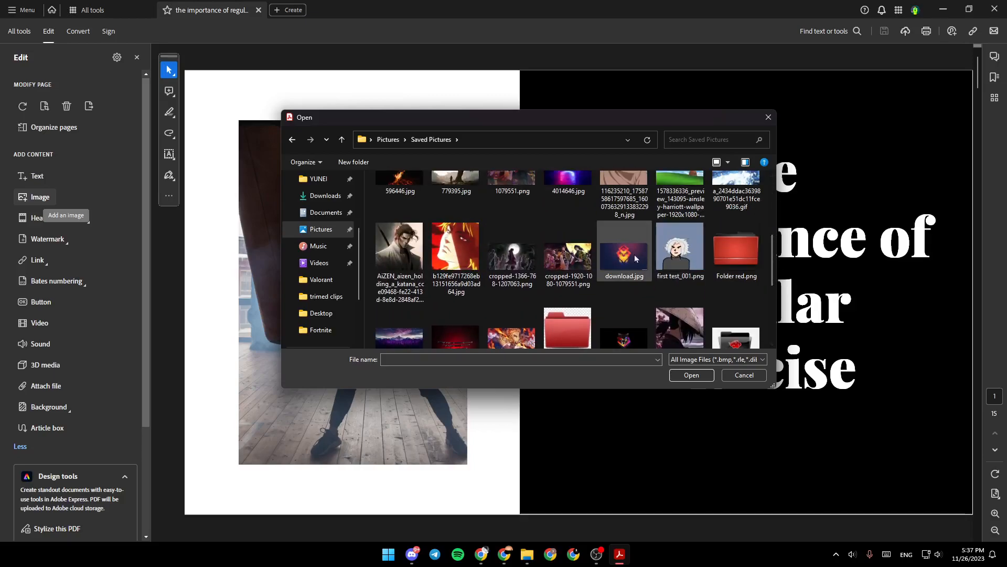
pyautogui.click(692, 375)
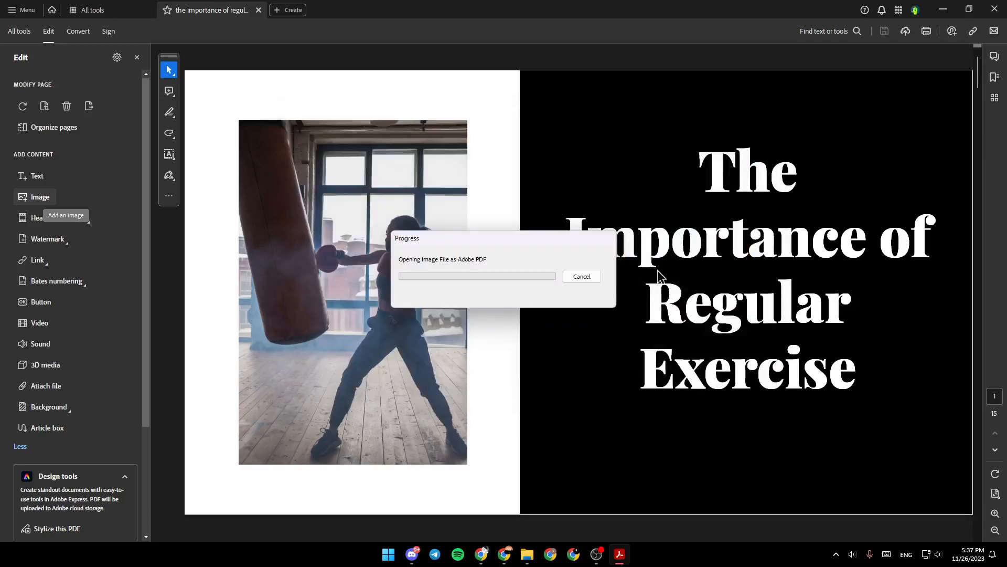